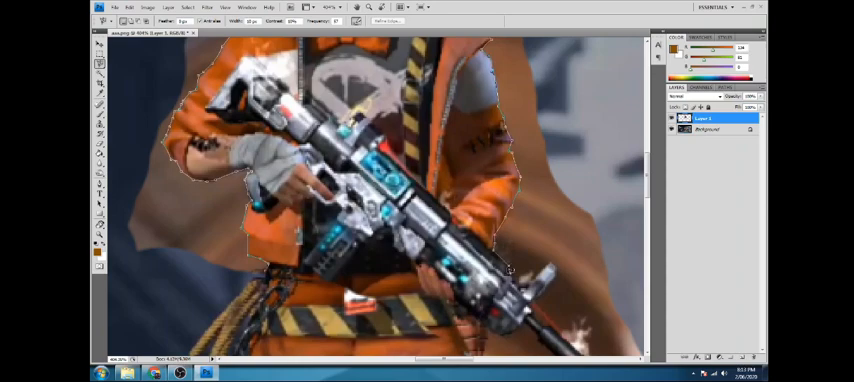
- Make the Background layer beneath the copied character-with-gun layer the active layer
scroll(down, 3)
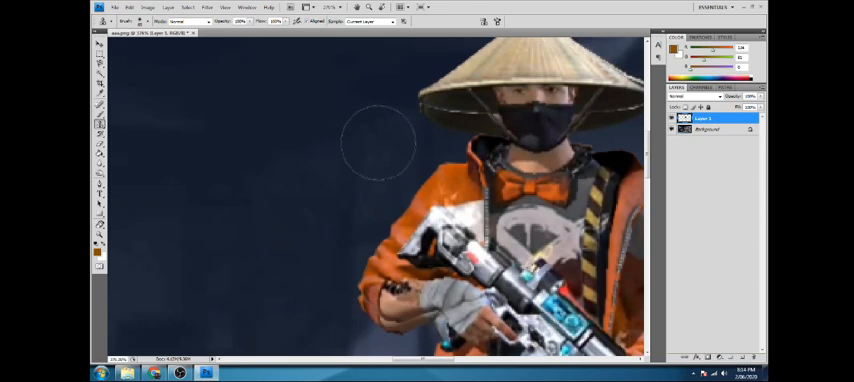
click(708, 133)
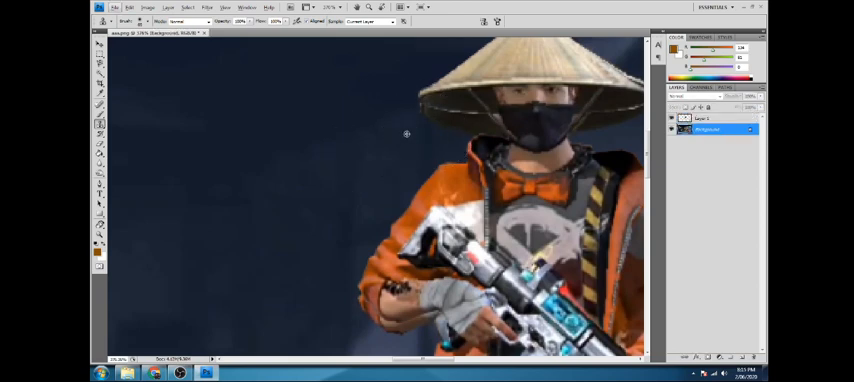